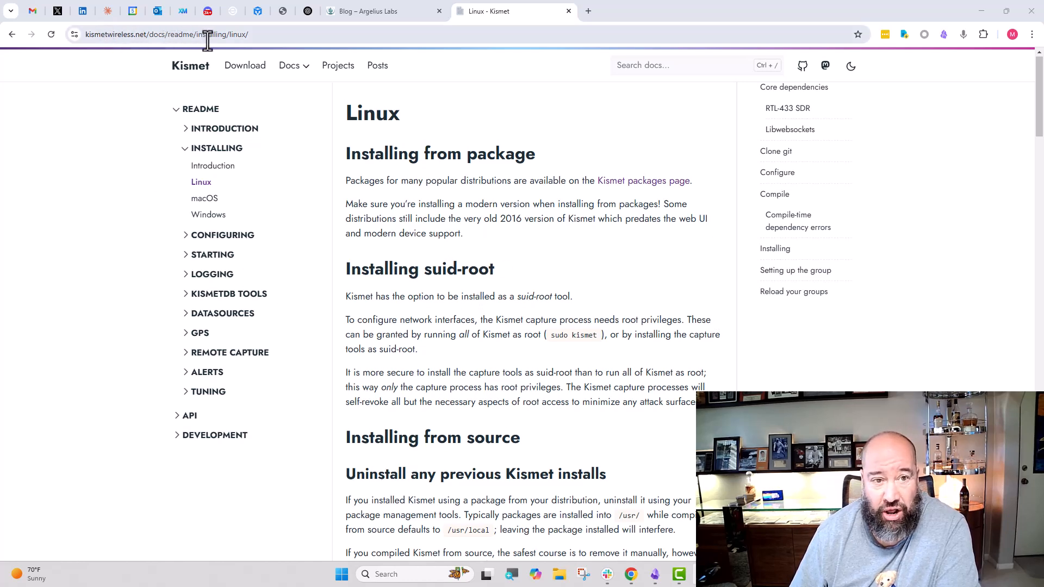
# Scroll down the Kismet docs to the Debian core dependencies command and highlight librtlsdr0
pyautogui.scroll(-3)
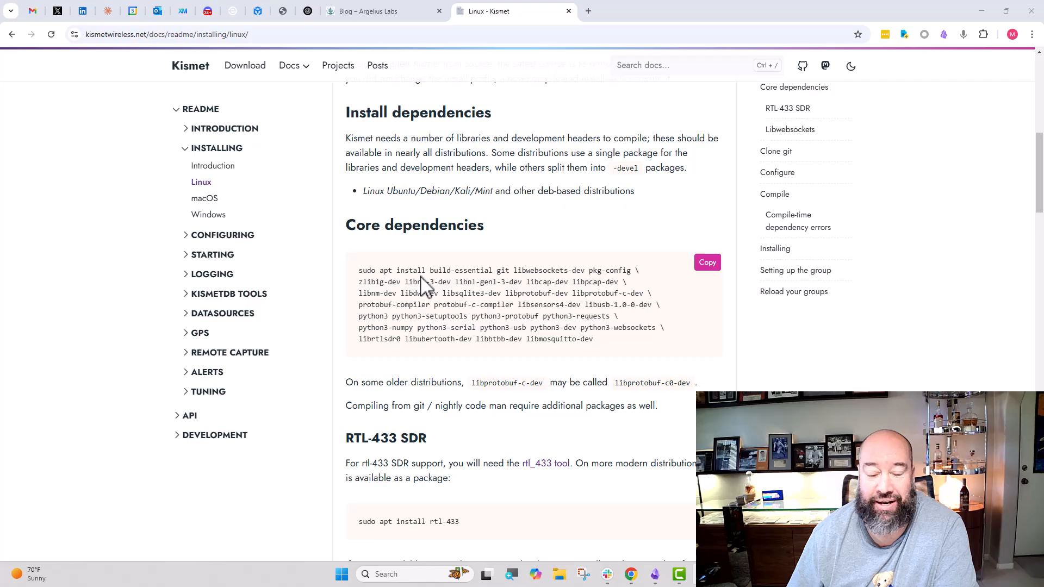
pyautogui.moveTo(421, 276)
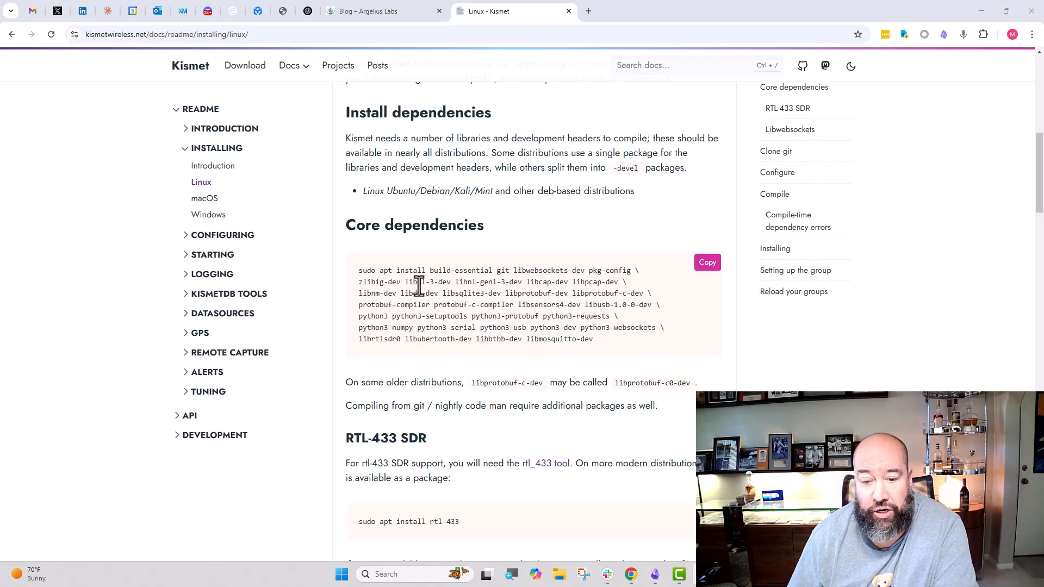
pyautogui.scroll(-3)
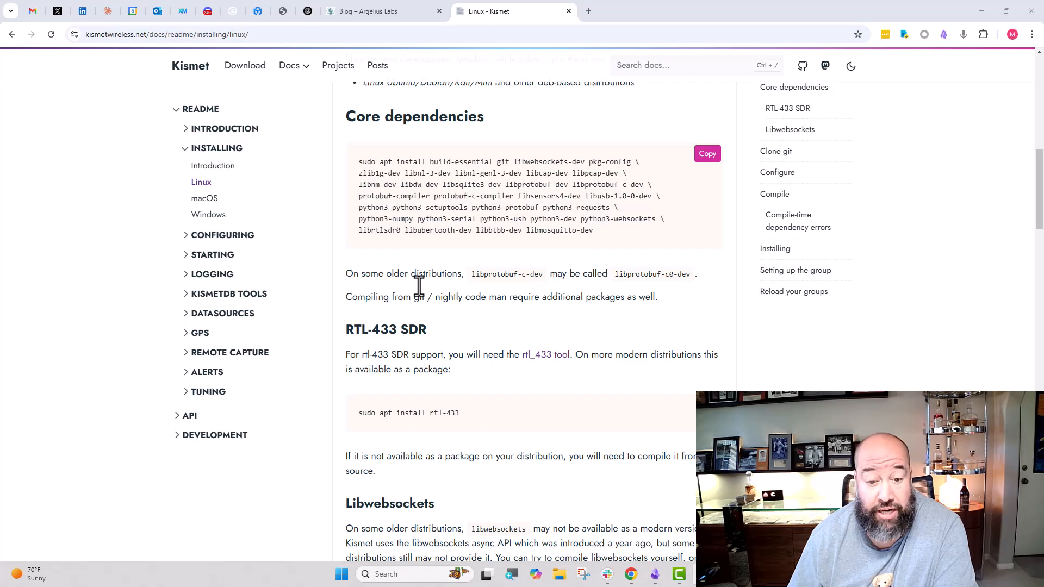
pyautogui.scroll(-3)
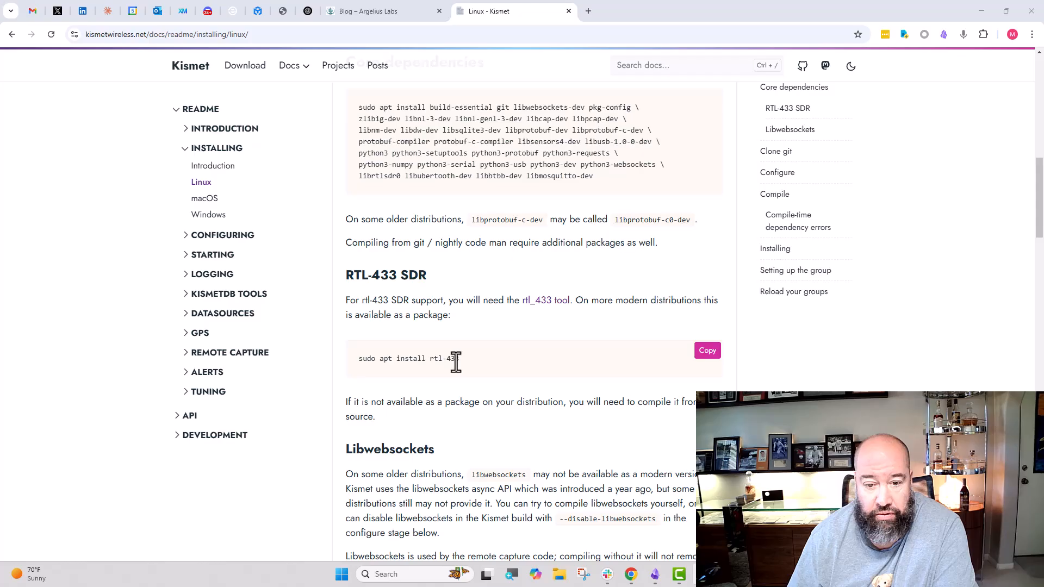
pyautogui.scroll(-3)
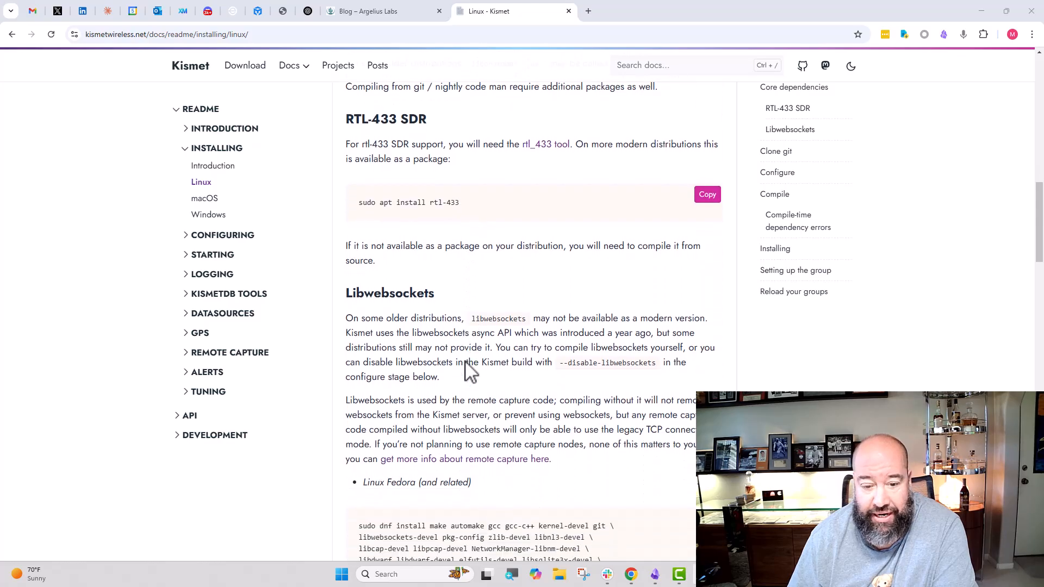
pyautogui.scroll(-3)
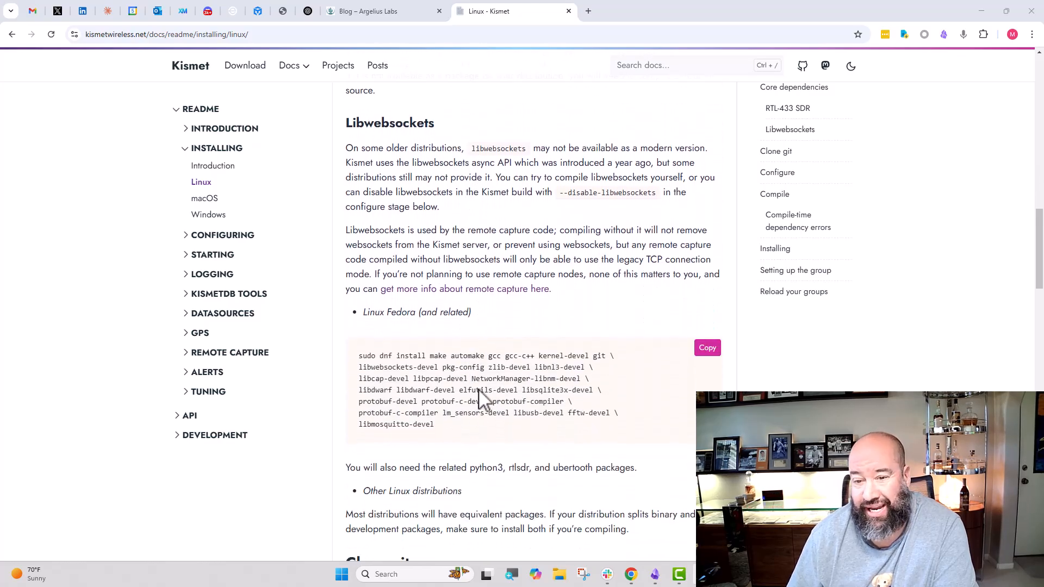
pyautogui.moveTo(391, 377)
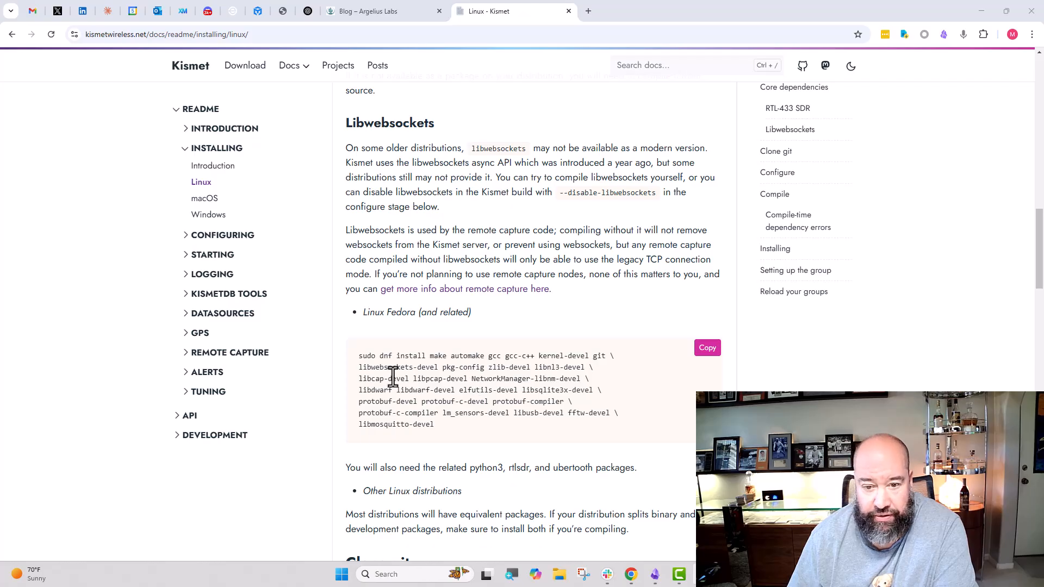
pyautogui.scroll(-3)
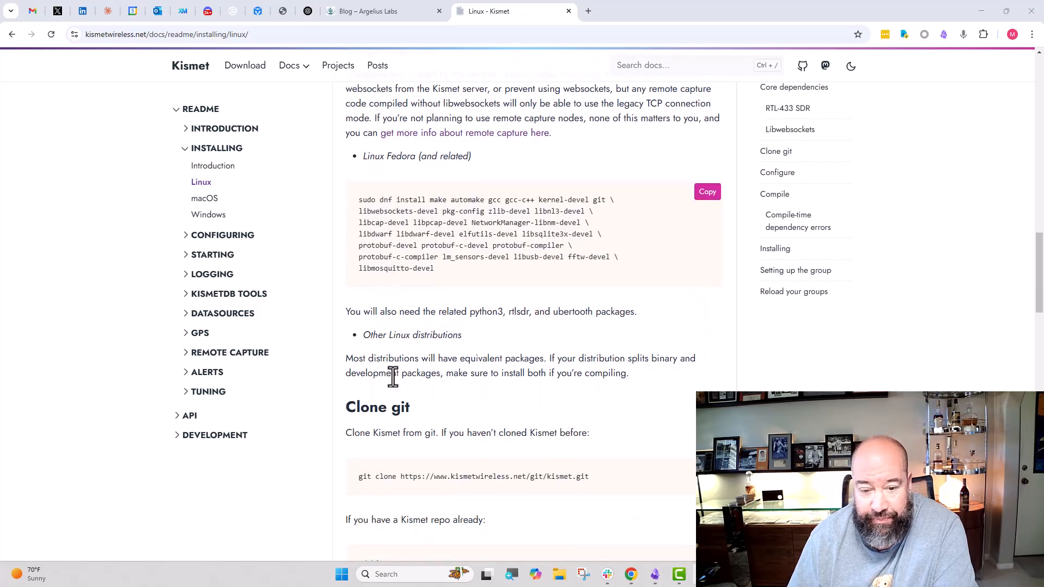
pyautogui.scroll(-3)
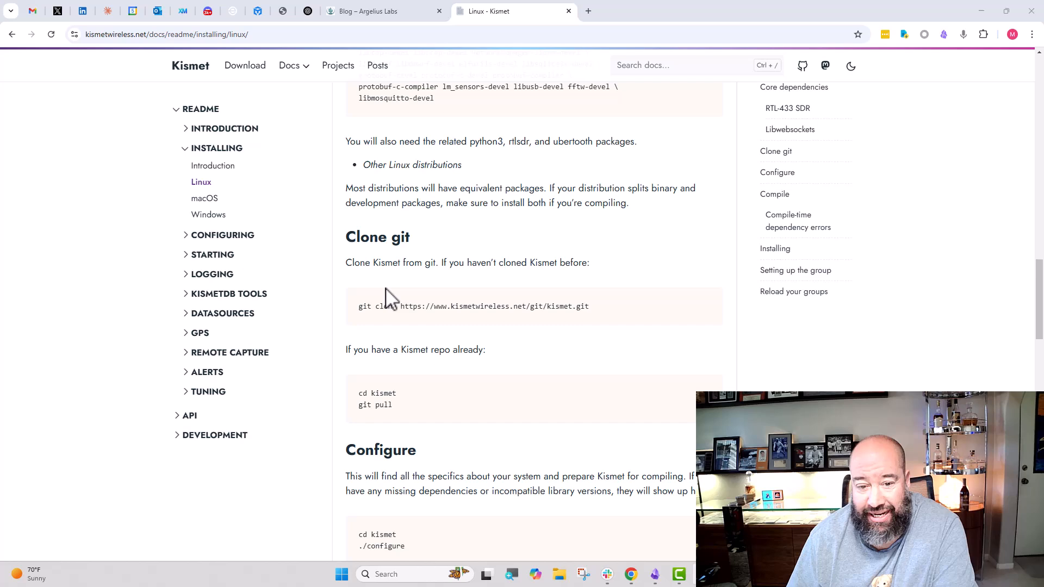
pyautogui.moveTo(546, 326)
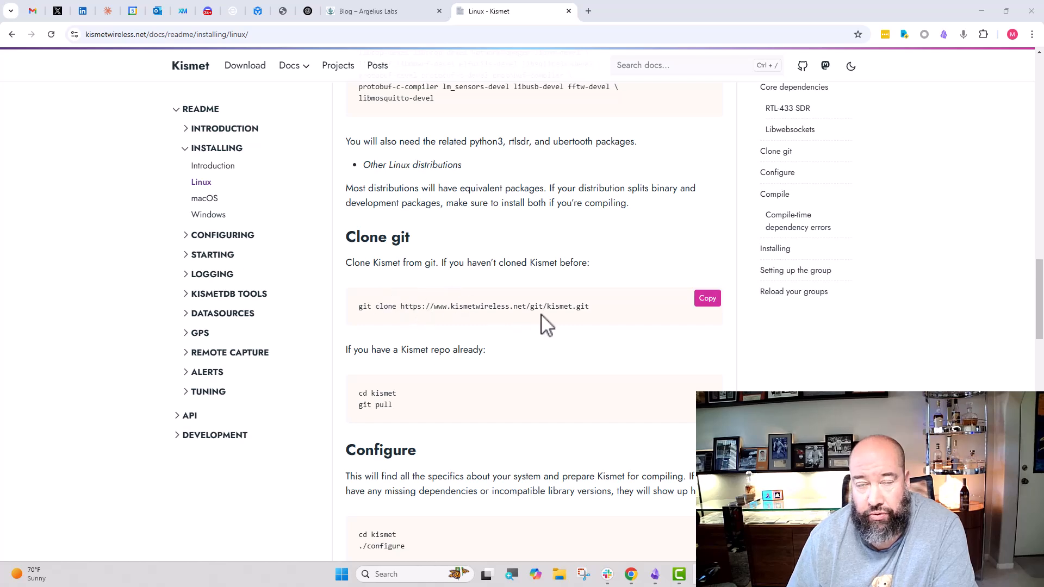
pyautogui.moveTo(591, 331)
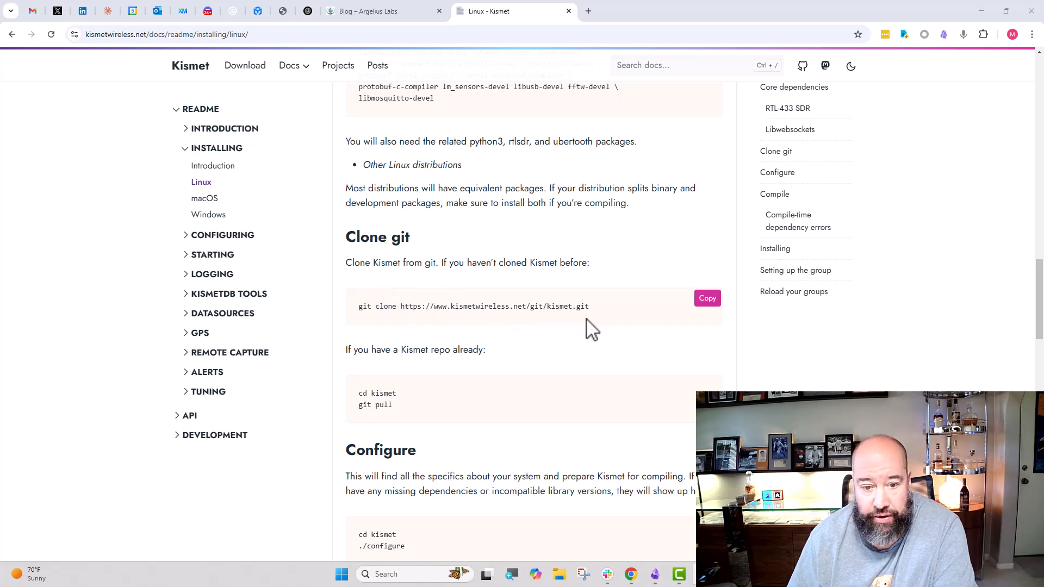
pyautogui.scroll(-3)
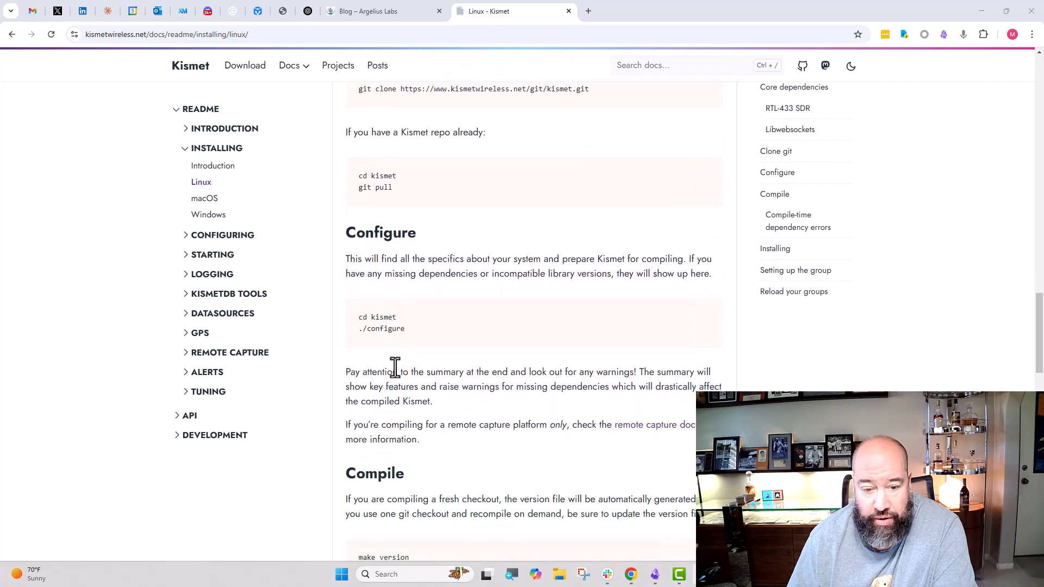
pyautogui.scroll(-3)
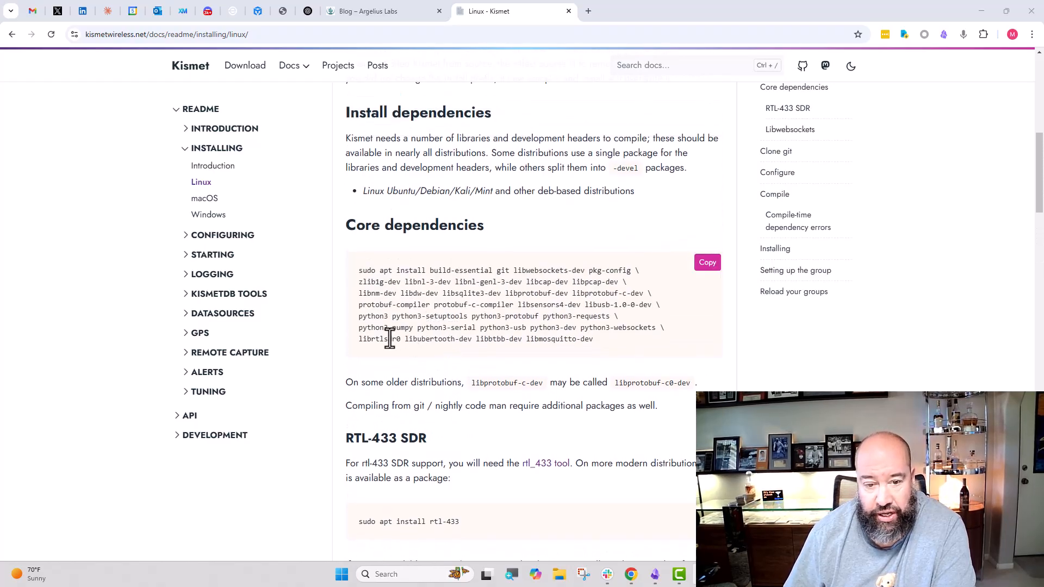
pyautogui.doubleClick(379, 338)
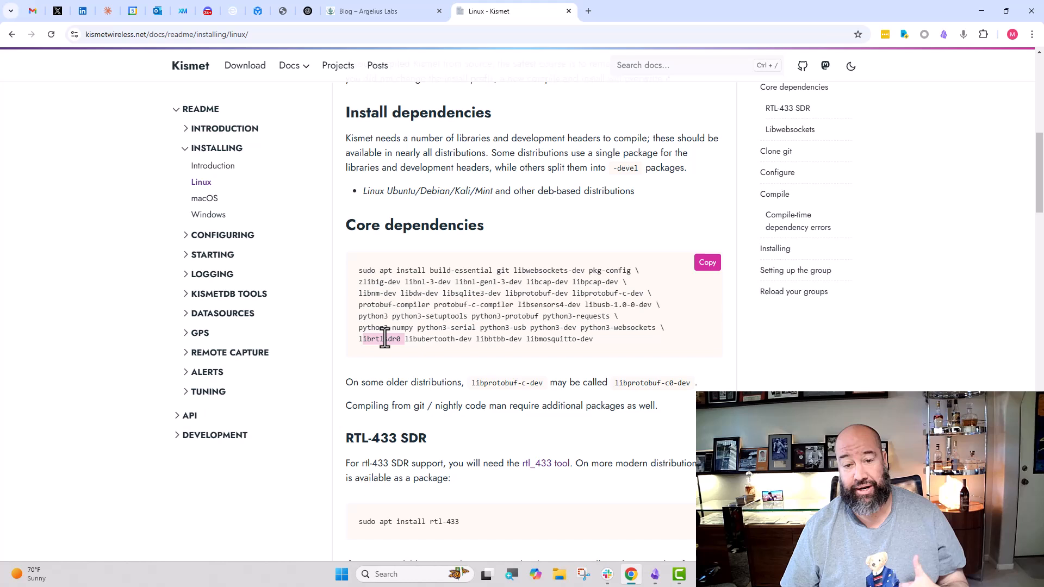
pyautogui.moveTo(359, 323)
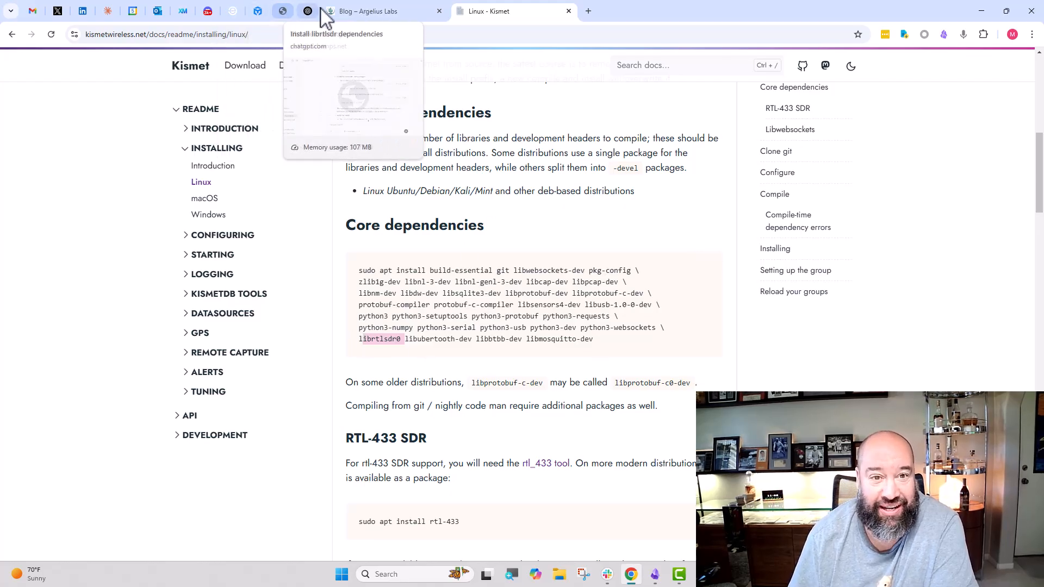
# Read ChatGPT's librtlsdr fix steps and rtl-sdr install command, then go to the Argelius Labs blog
pyautogui.click(307, 11)
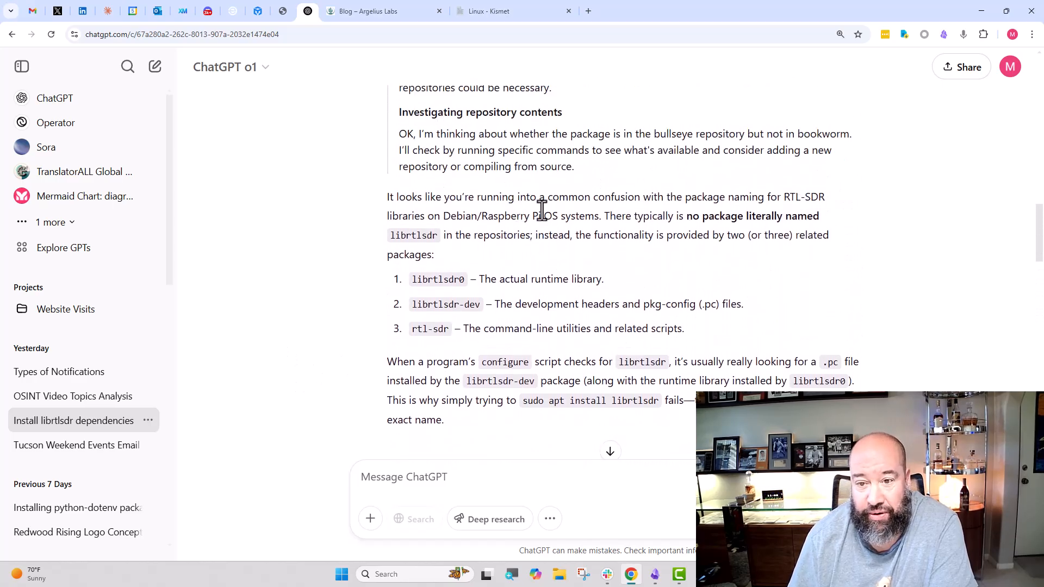
pyautogui.scroll(-3)
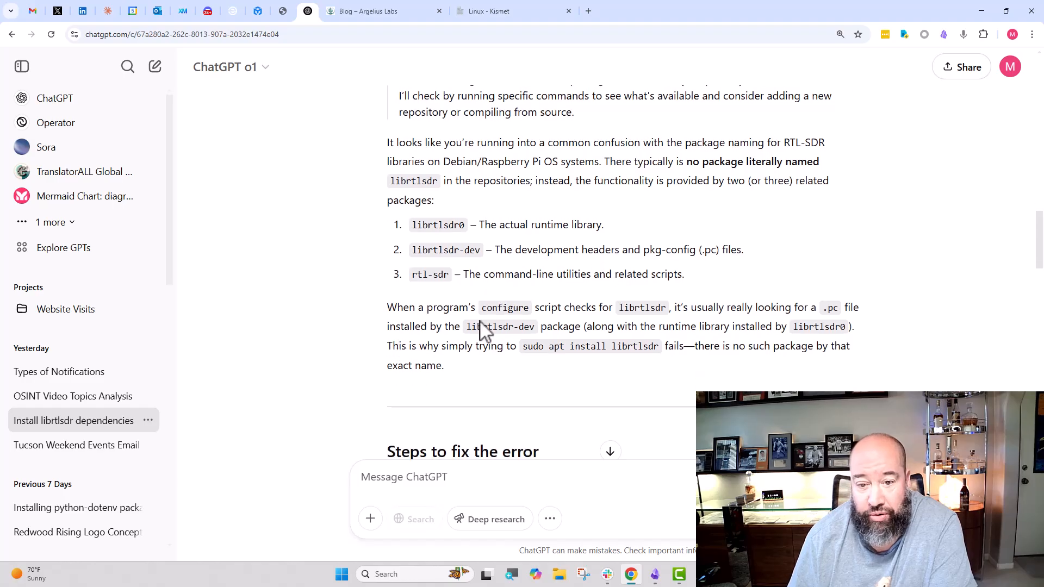
pyautogui.moveTo(706, 326)
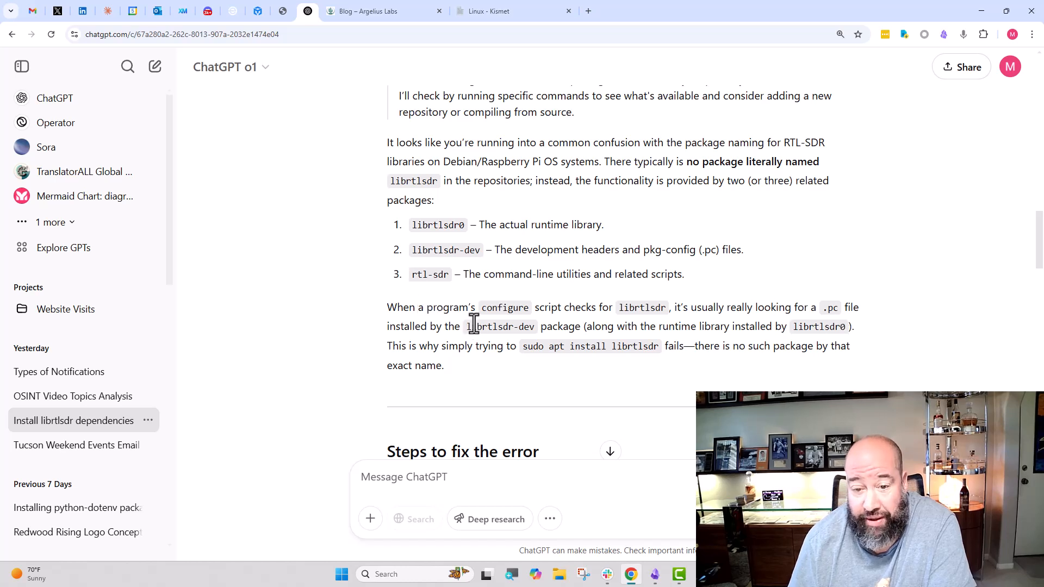
pyautogui.scroll(-3)
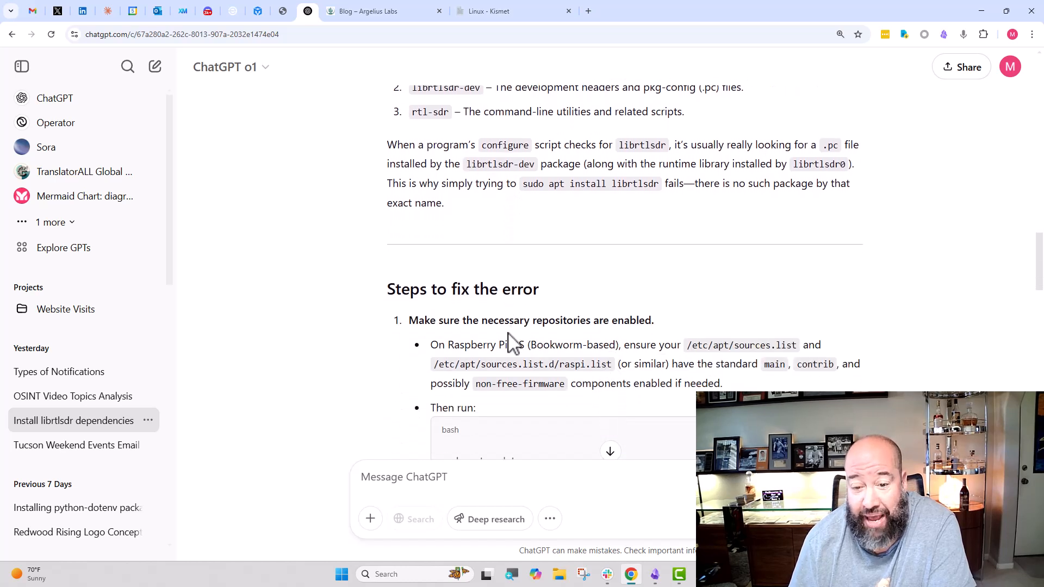
pyautogui.scroll(-3)
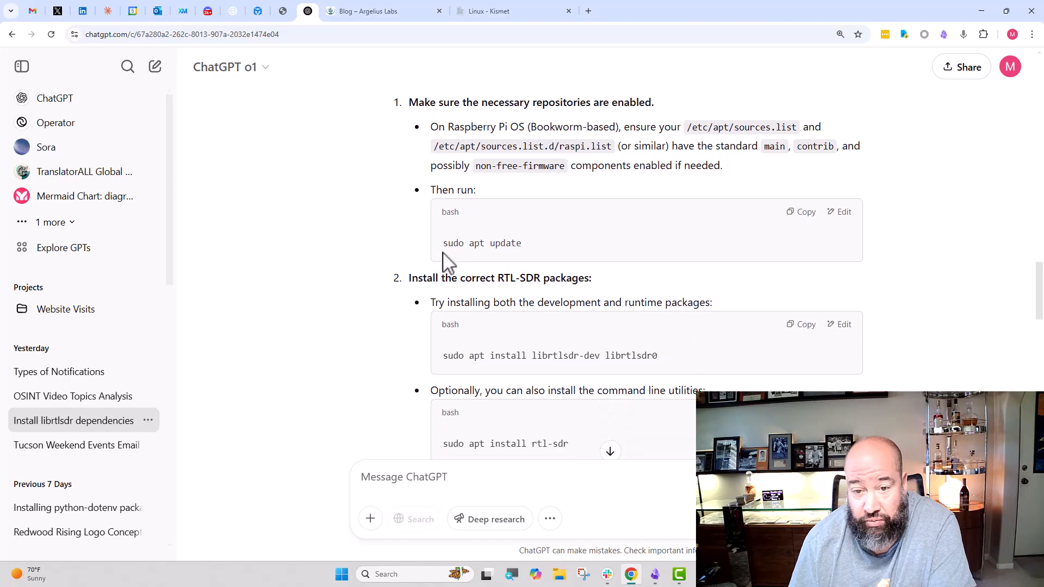
pyautogui.scroll(-3)
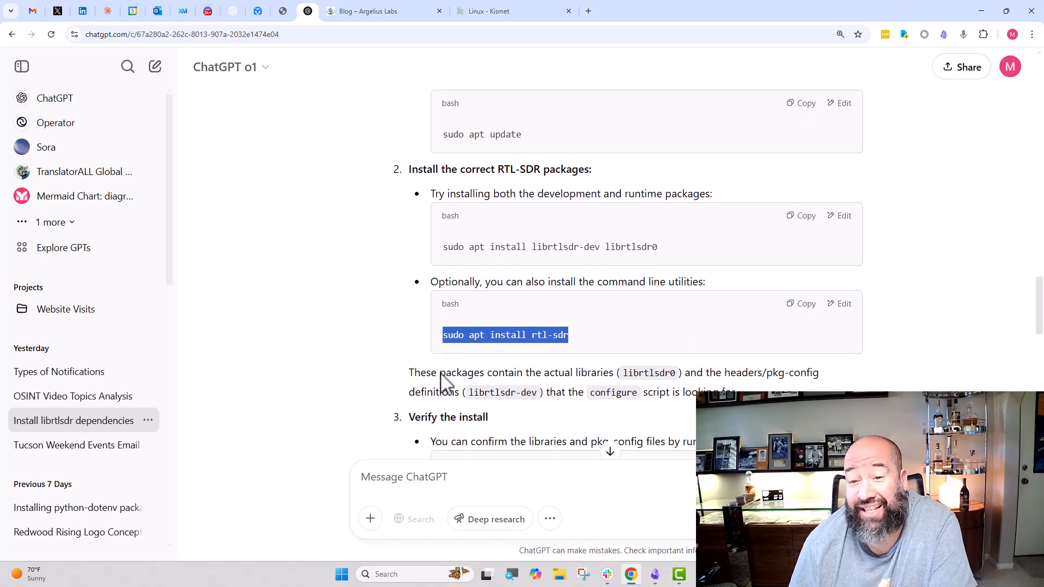
pyautogui.scroll(-3)
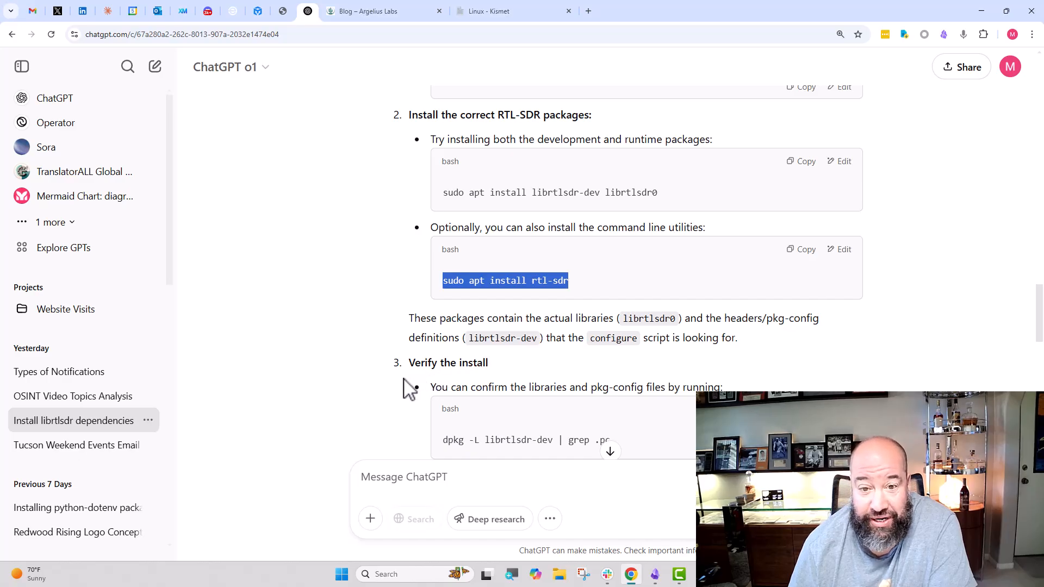
pyautogui.scroll(-3)
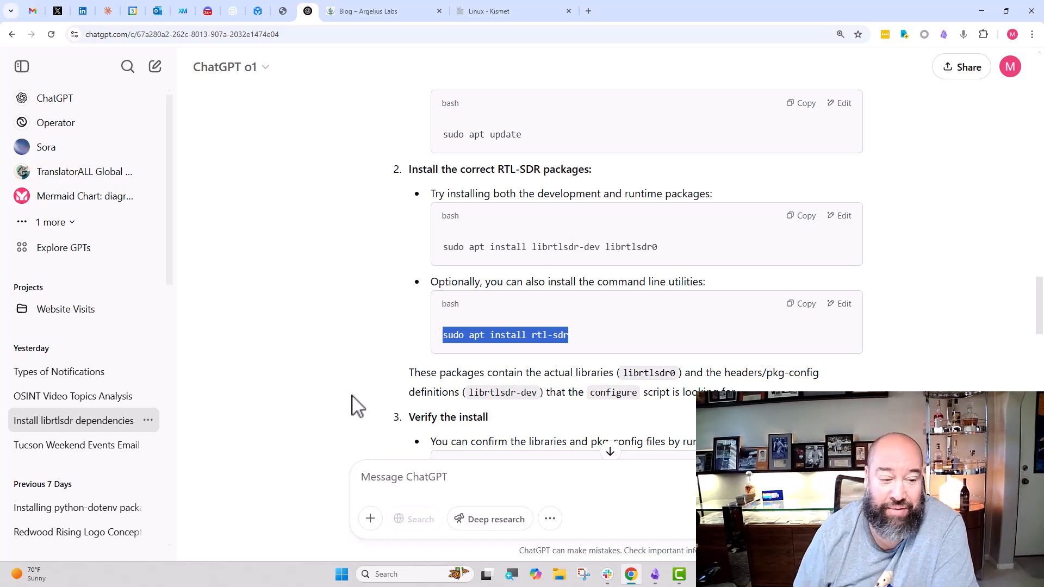
pyautogui.moveTo(369, 100)
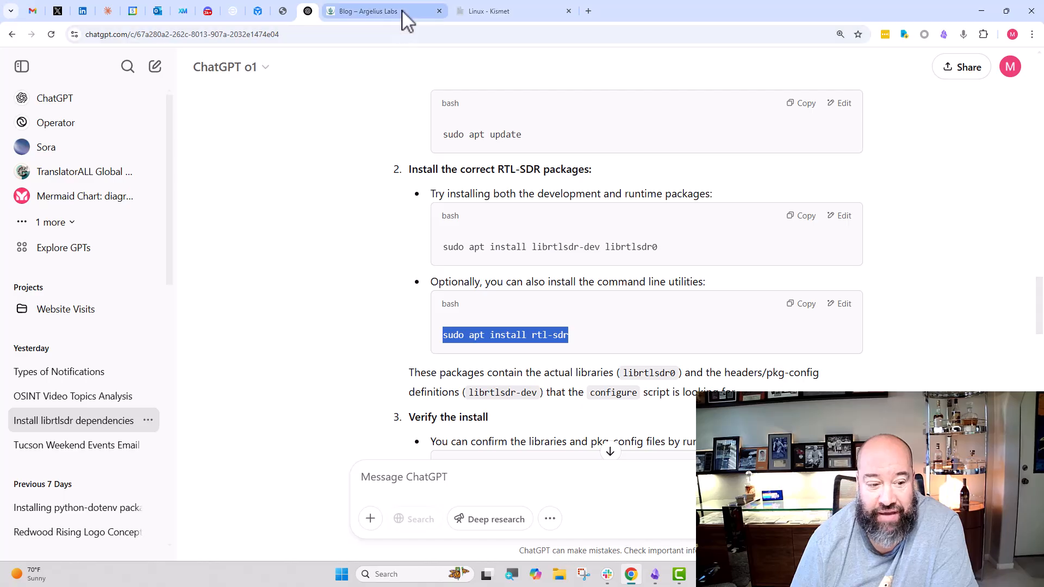
pyautogui.click(378, 11)
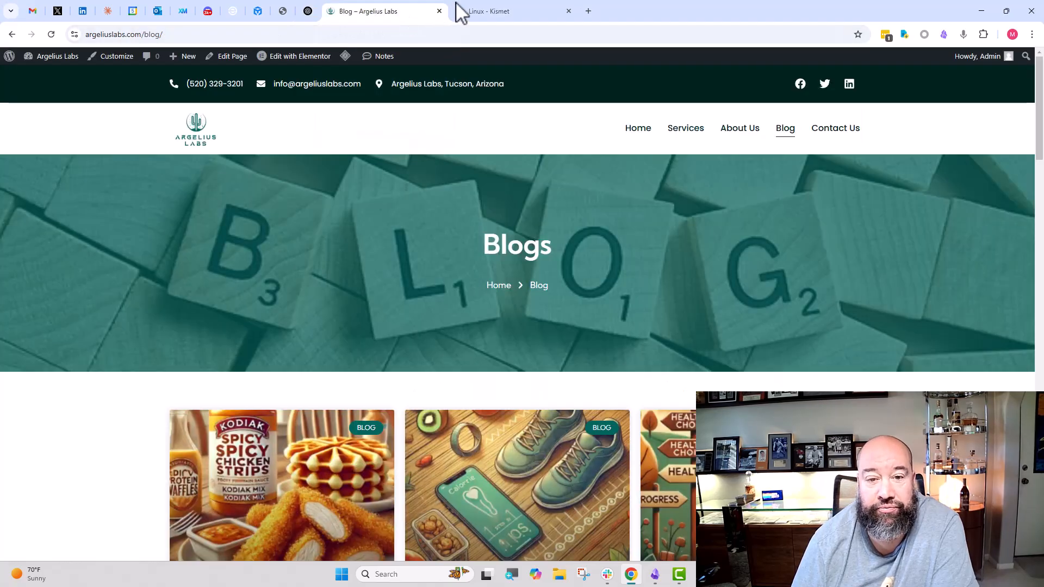
# Return to the Kismet Linux guide and read from RTL-433 through clone and configure to make
pyautogui.click(506, 12)
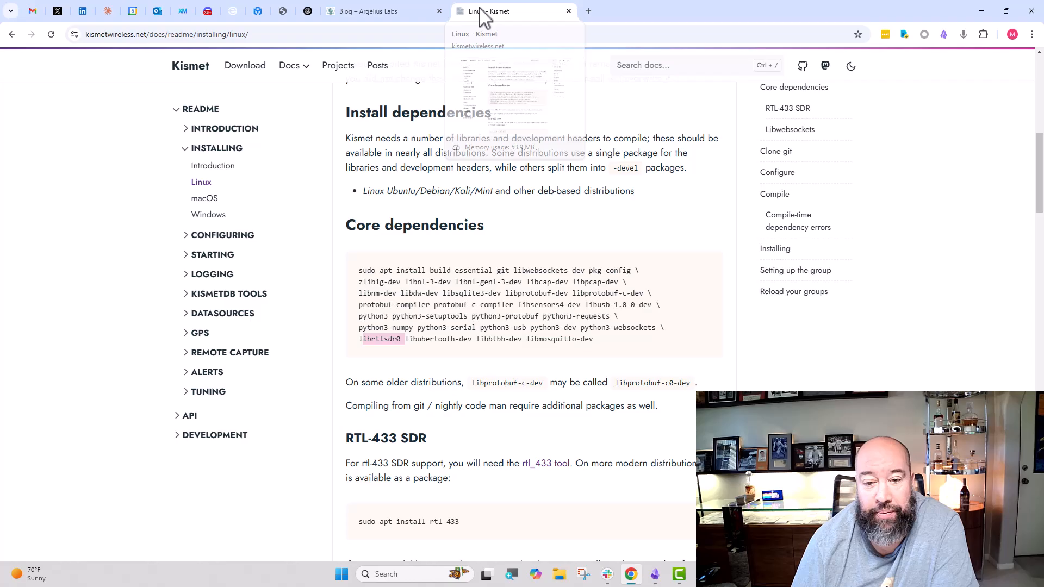
pyautogui.scroll(-3)
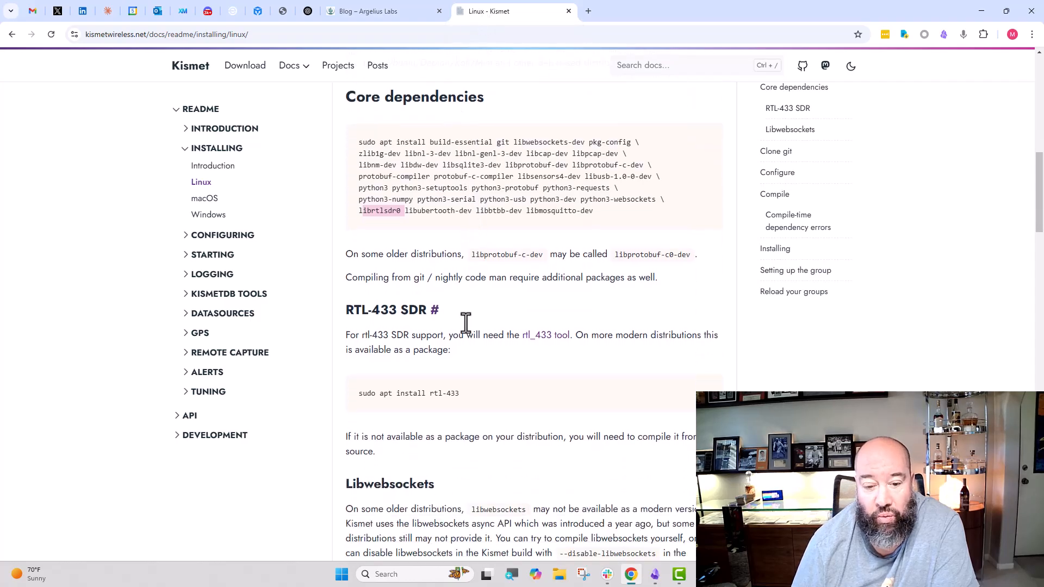
pyautogui.scroll(-3)
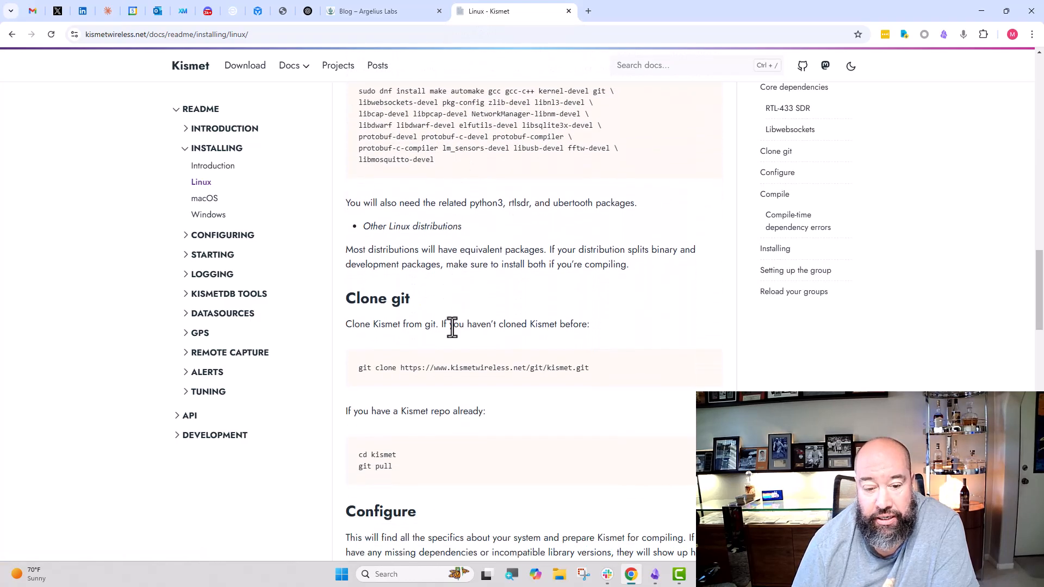
pyautogui.scroll(-3)
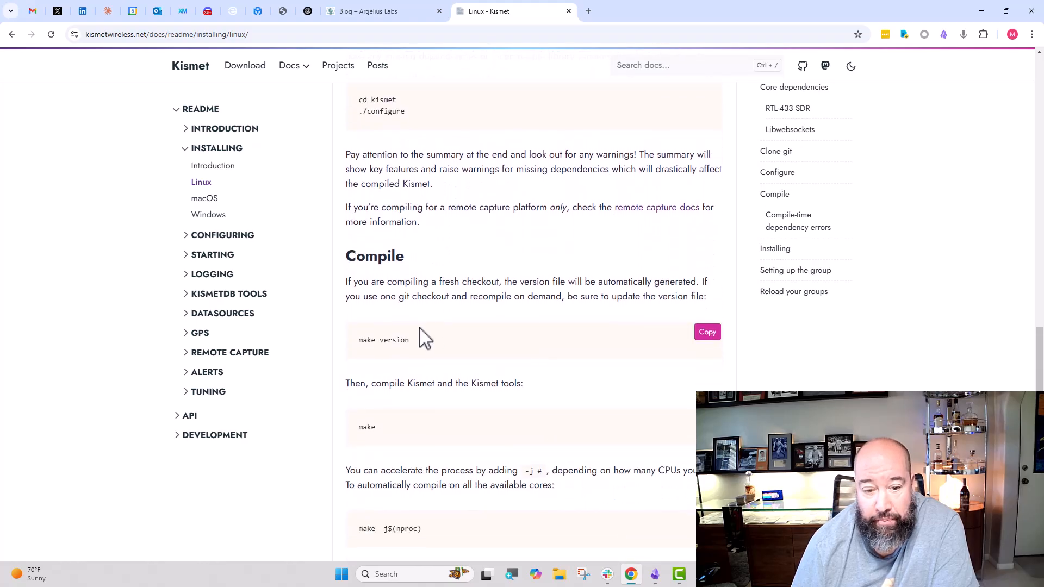
pyautogui.scroll(-3)
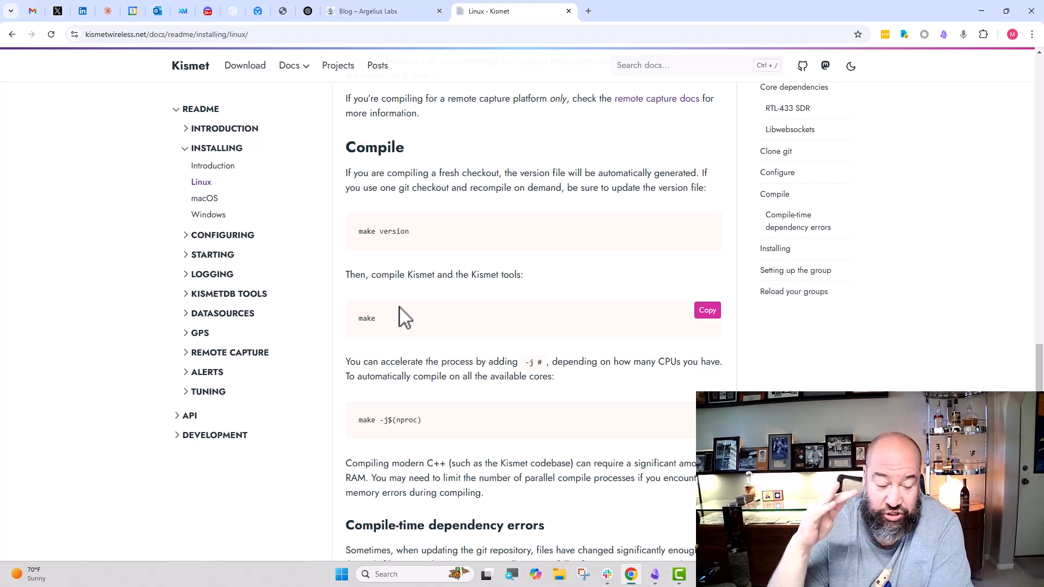
pyautogui.moveTo(499, 290)
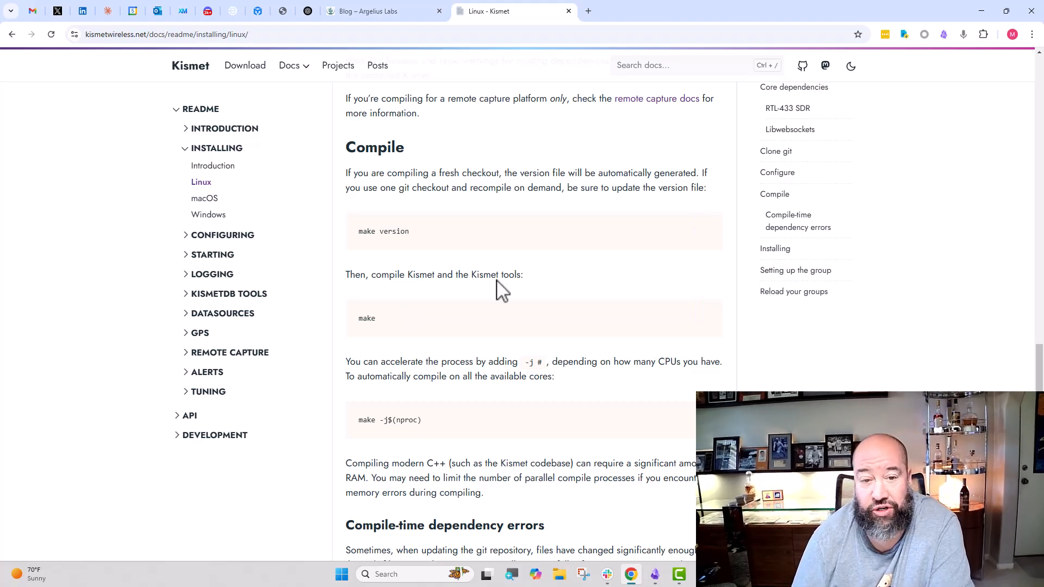
pyautogui.scroll(-3)
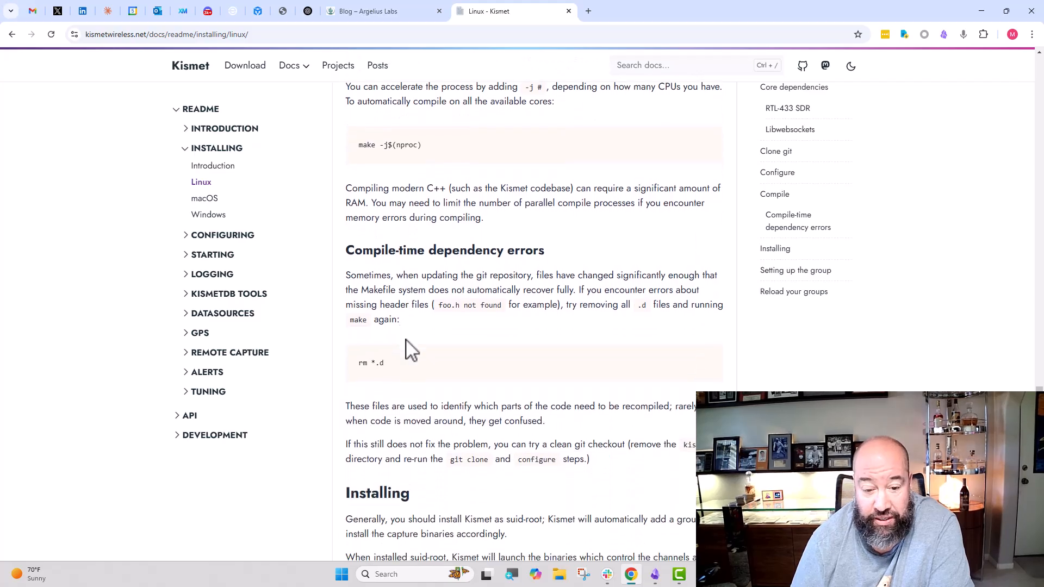
pyautogui.scroll(-3)
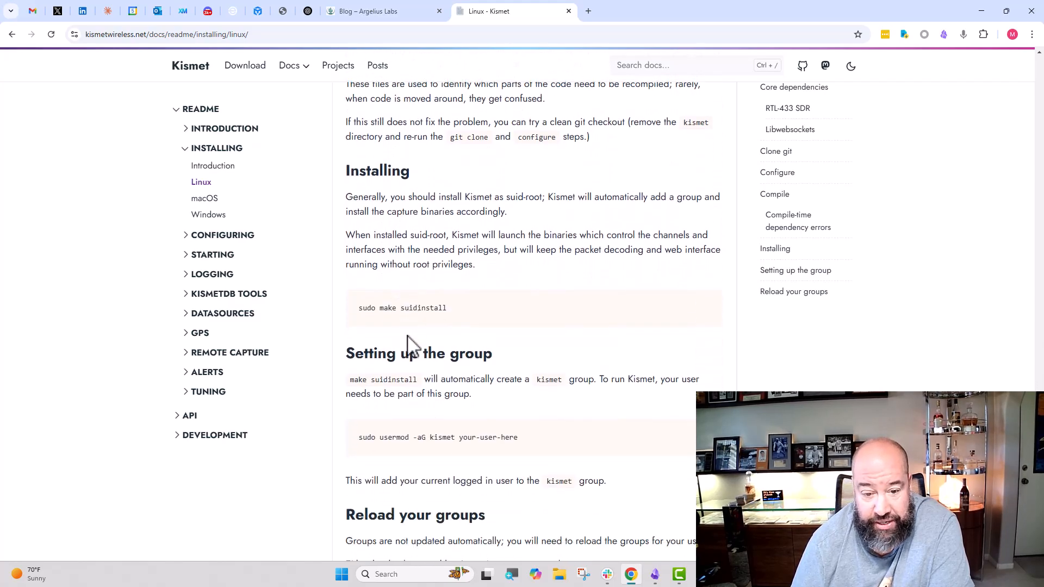
pyautogui.scroll(-3)
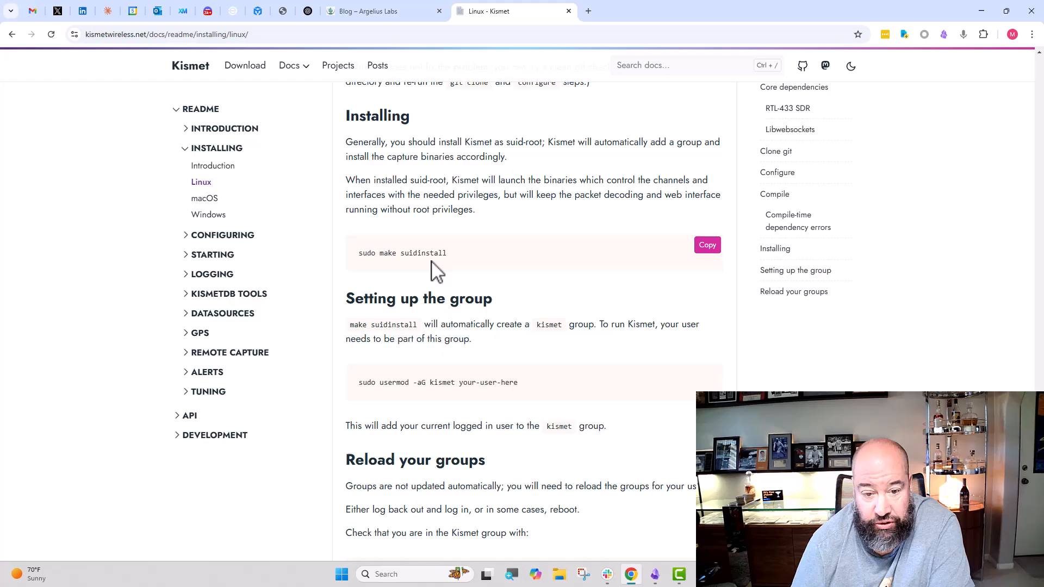
pyautogui.scroll(-3)
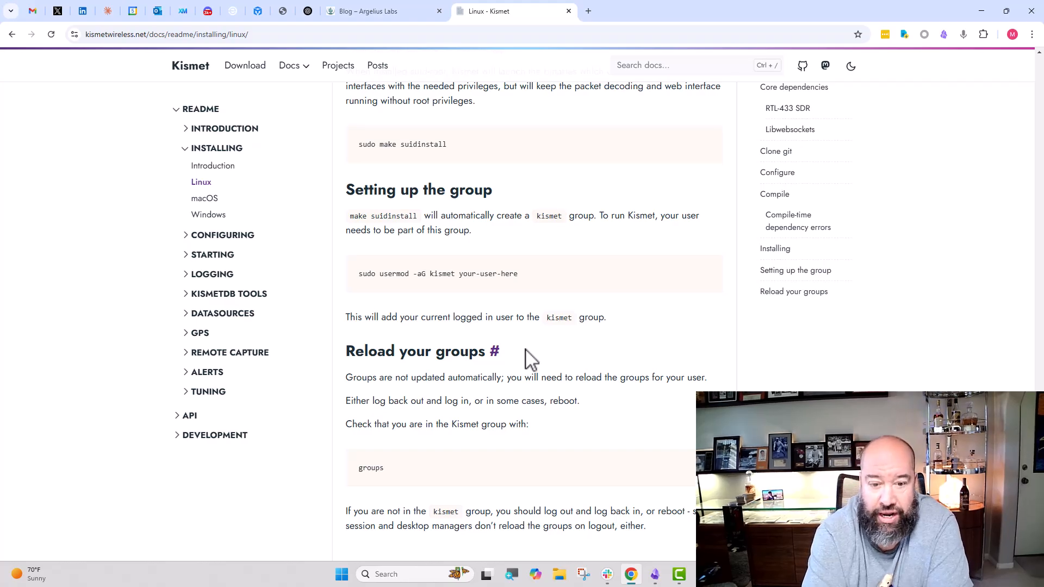
pyautogui.moveTo(509, 383)
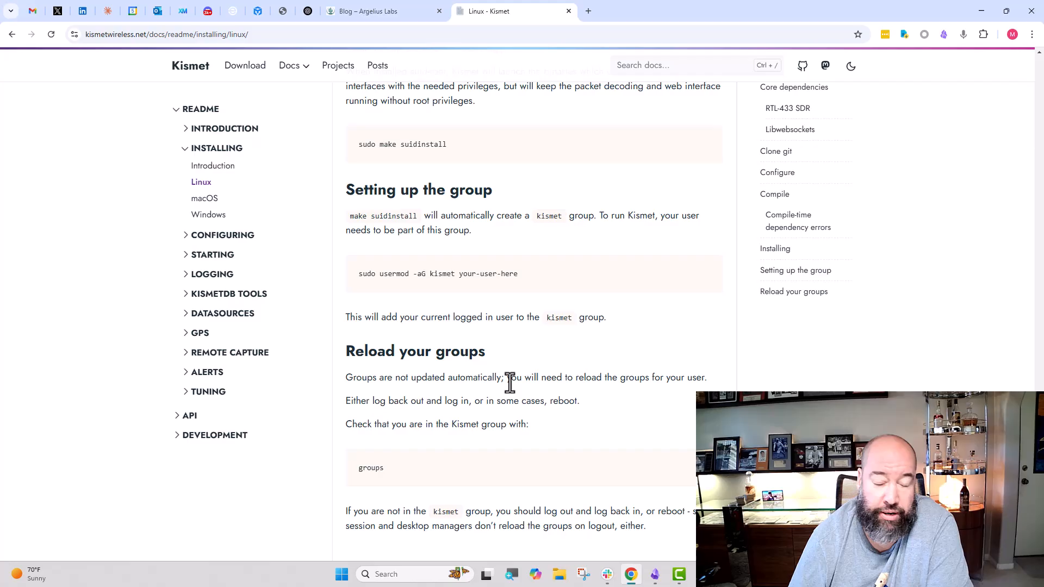
pyautogui.scroll(-3)
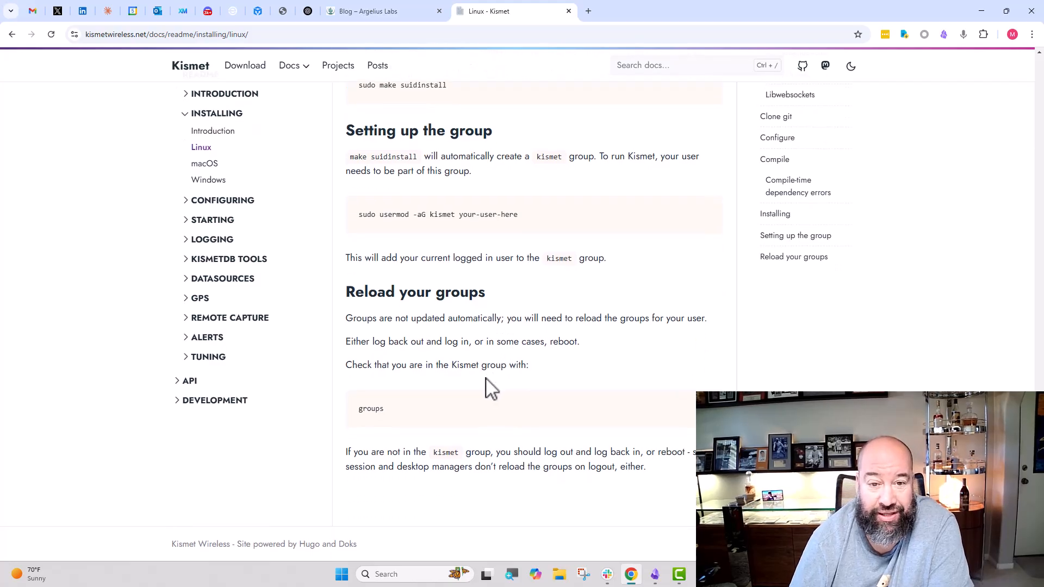